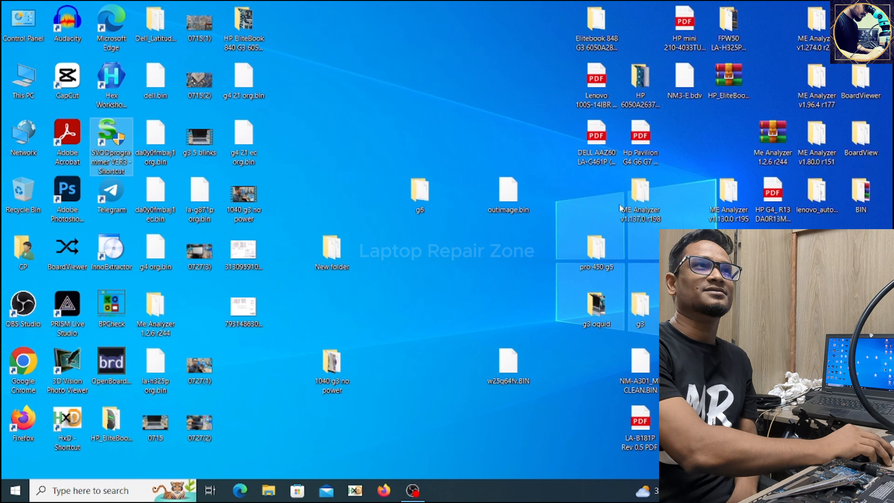
# - Launch SVOD programmer VER3 from its desktop shortcut
pyautogui.click(429, 401)
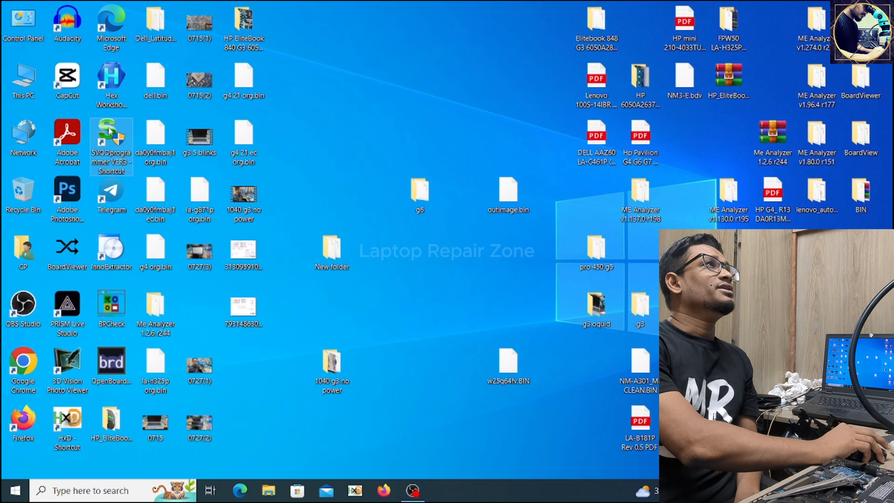
pyautogui.doubleClick(111, 137)
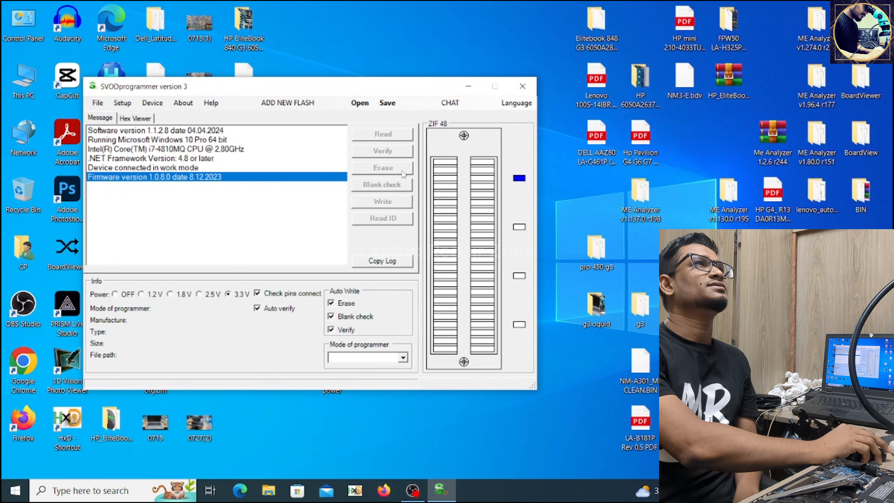
pyautogui.moveTo(399, 368)
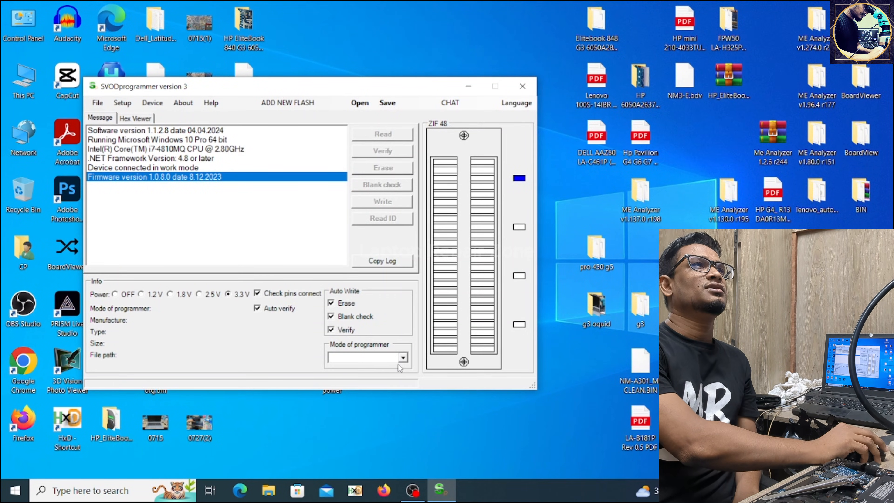
# - Select SPI 25 Flash mode and read the chip ID (Winbond 25Q128JVSQ, 128Mbit)
pyautogui.click(403, 358)
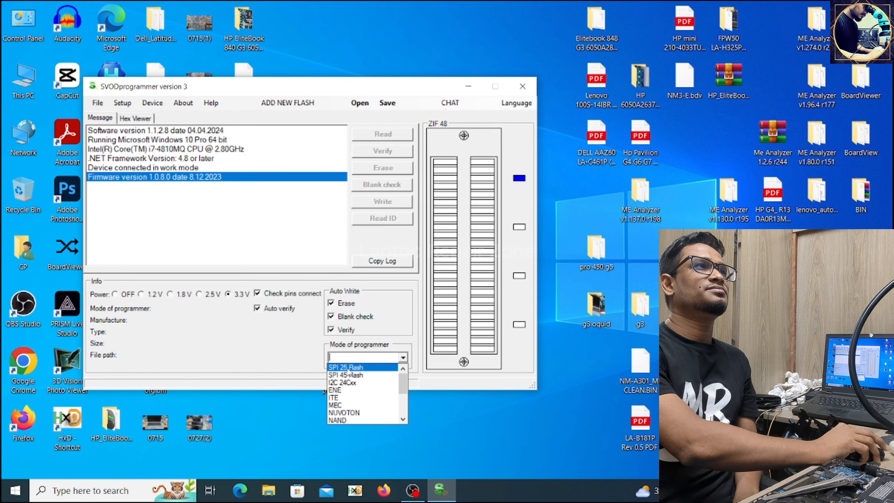
pyautogui.click(345, 366)
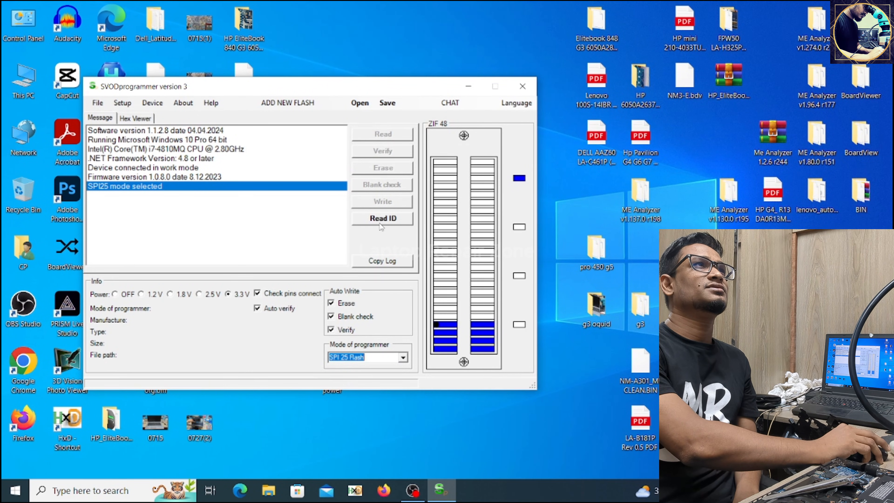
pyautogui.click(382, 219)
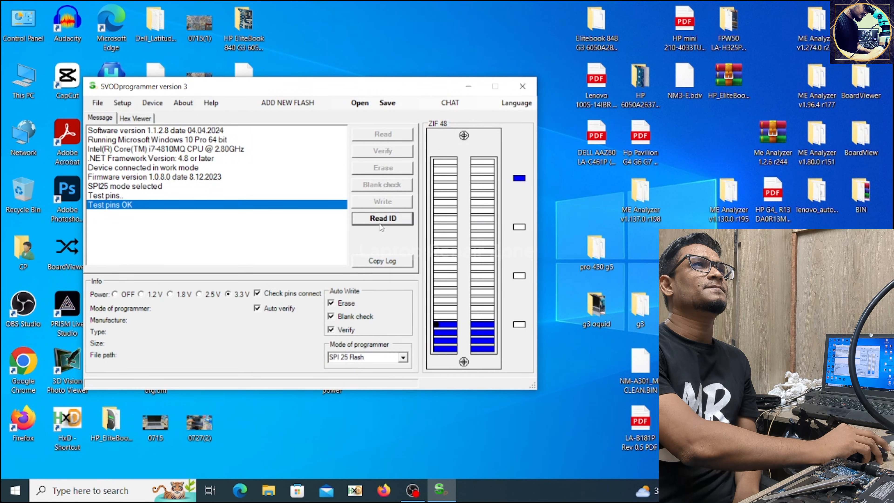
pyautogui.click(382, 219)
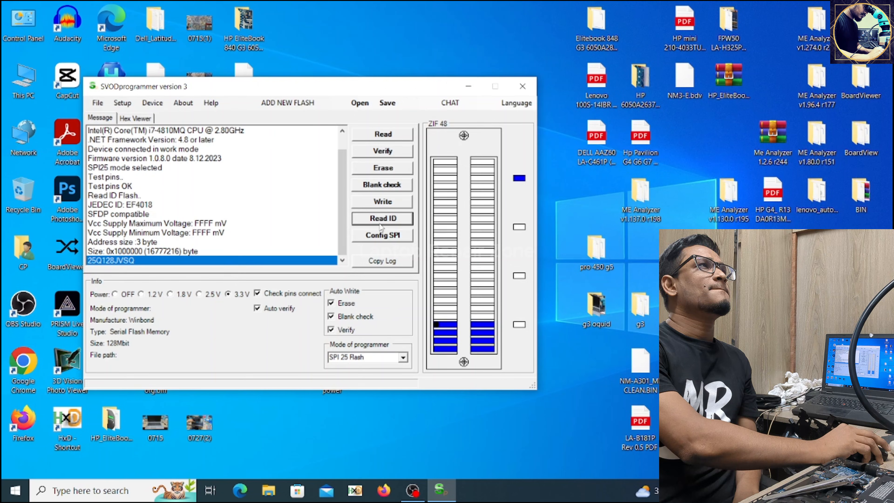
pyautogui.moveTo(100, 265)
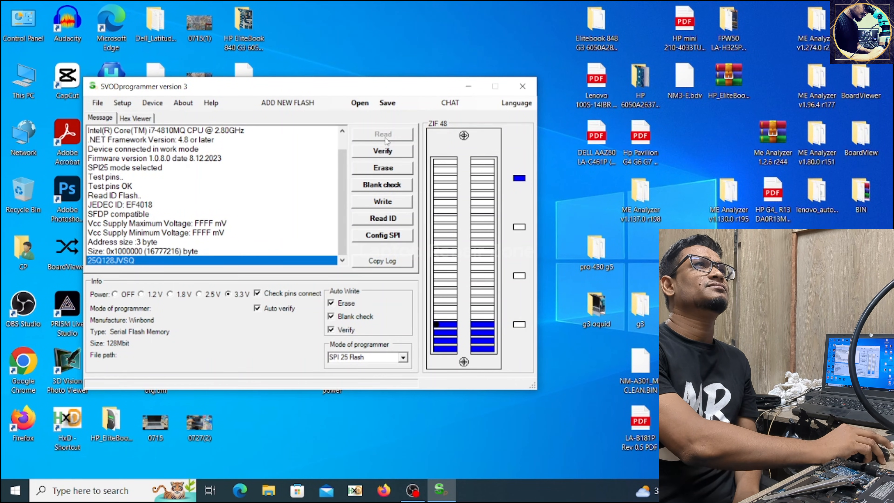
# - Read the full Winbond chip contents and let auto-verify finish OK
pyautogui.click(383, 134)
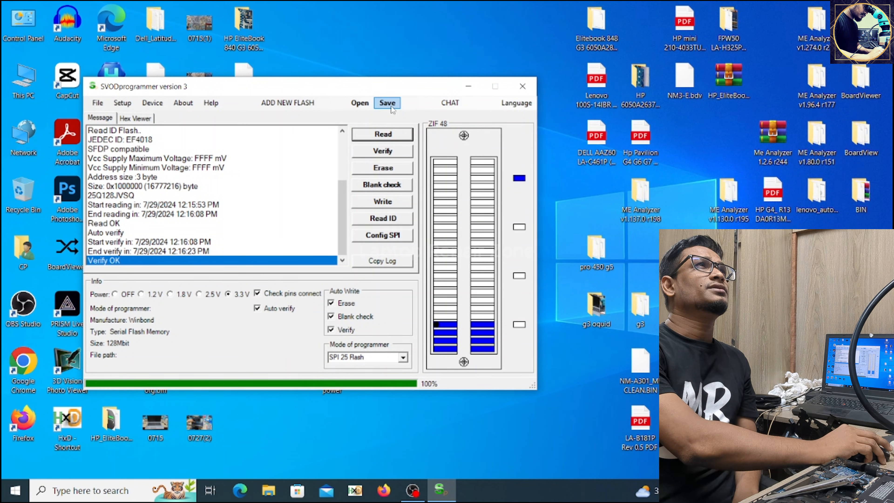
# - Save the chip backup to the Desktop as 'lenovo pw'
pyautogui.click(387, 103)
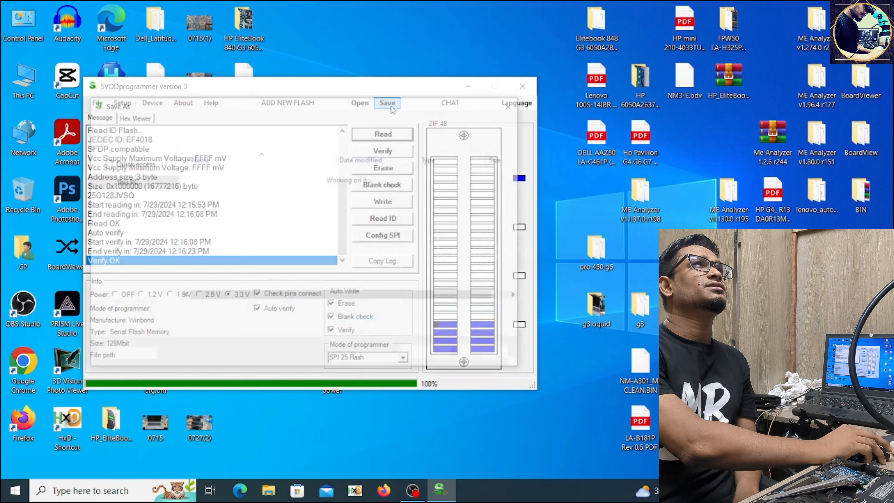
pyautogui.click(386, 103)
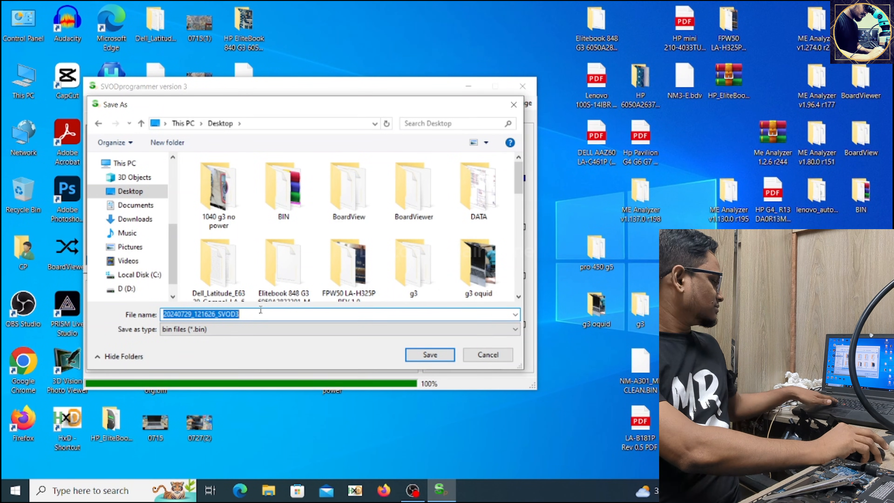
pyautogui.write('lenovo')
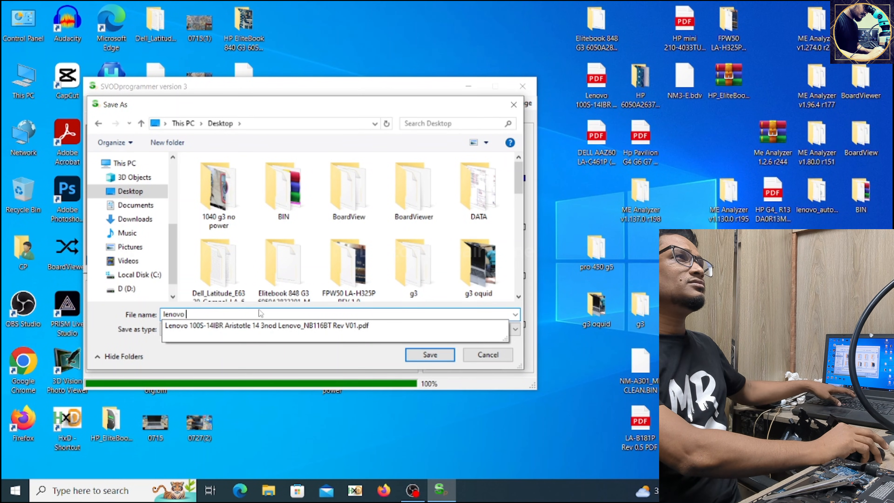
pyautogui.write('pw')
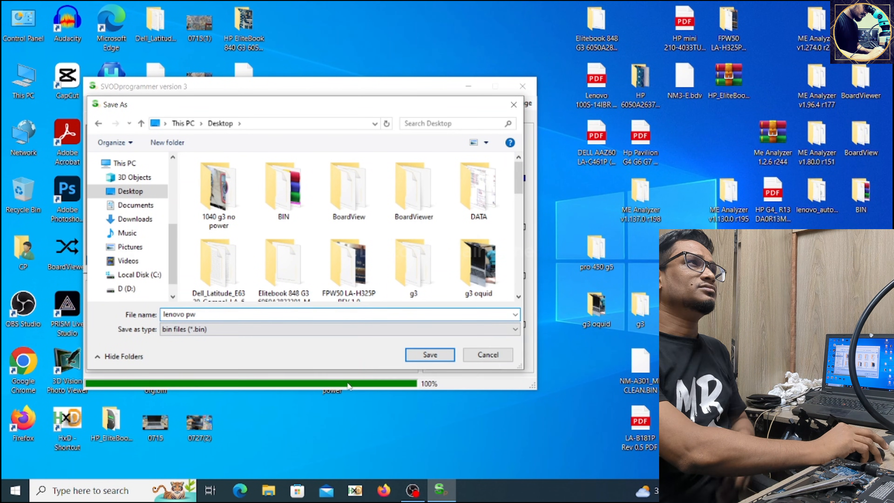
pyautogui.click(430, 354)
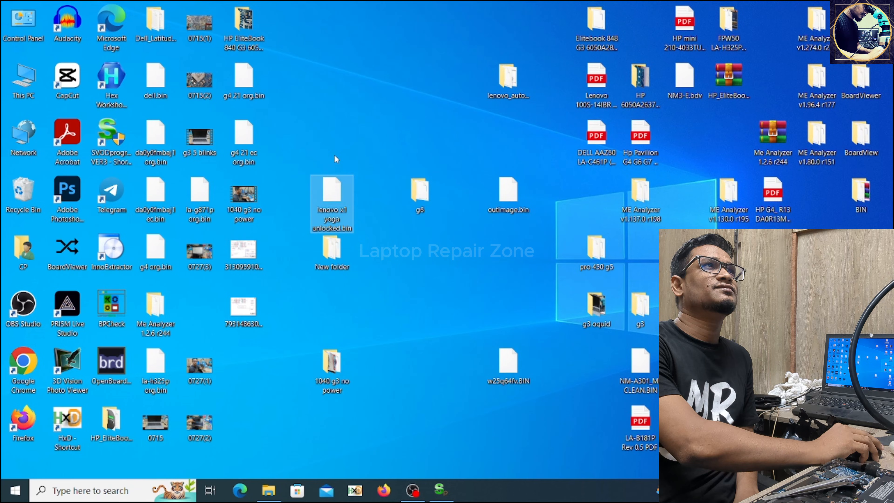
# - Move the lenovo x1 yoga unlocked.bin icon higher on the desktop
pyautogui.moveTo(331, 203); pyautogui.dragTo(331, 146)
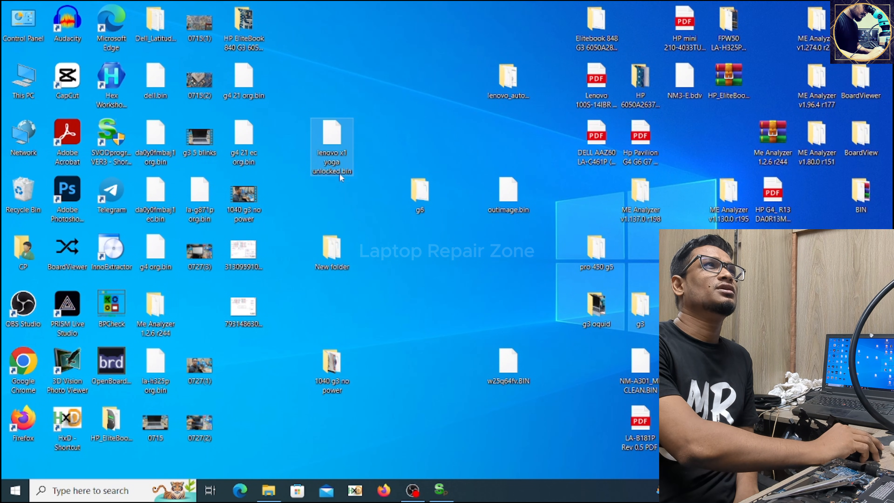
pyautogui.moveTo(332, 145)
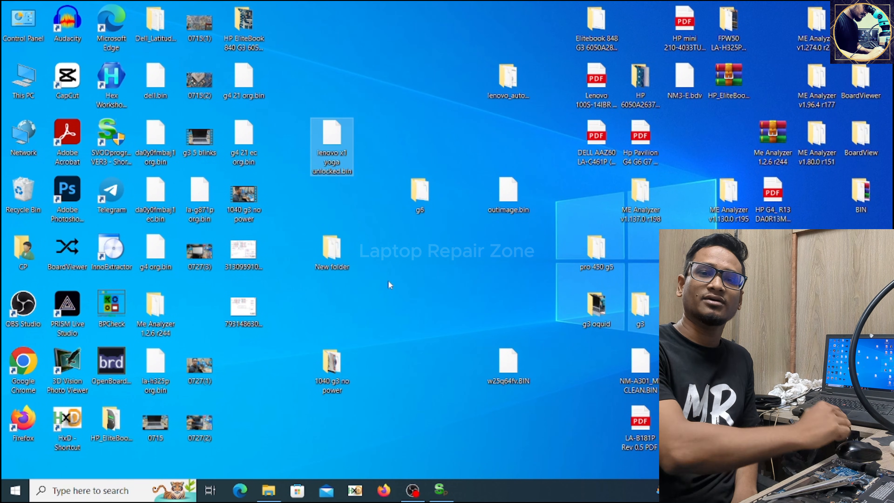
pyautogui.moveTo(379, 279)
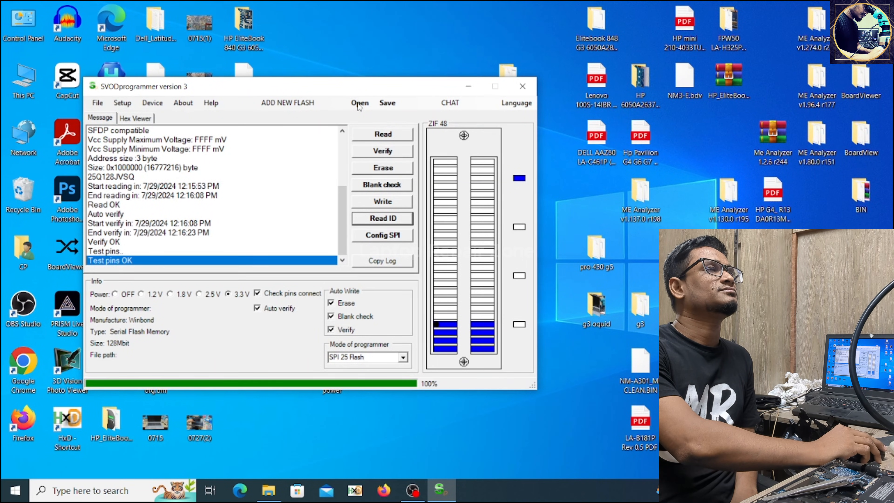
# - Load lenovo x1 yoga unlocked.bin from the Desktop into the programmer
pyautogui.click(359, 102)
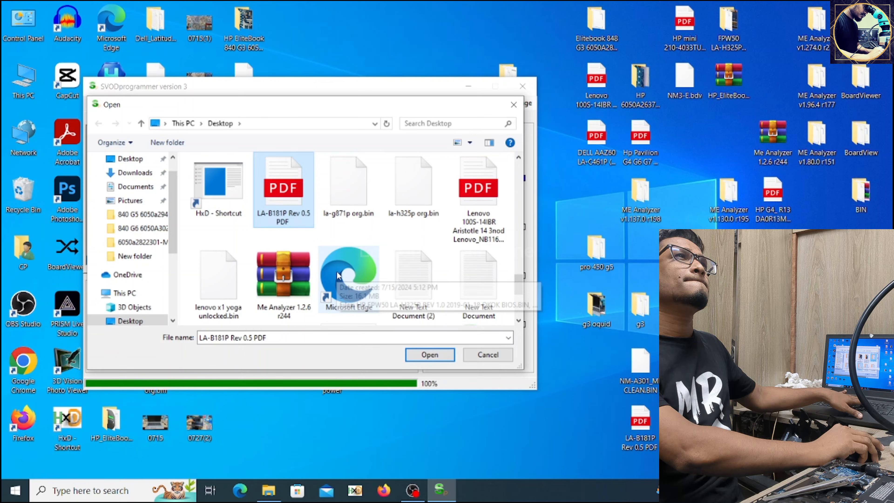
pyautogui.click(218, 274)
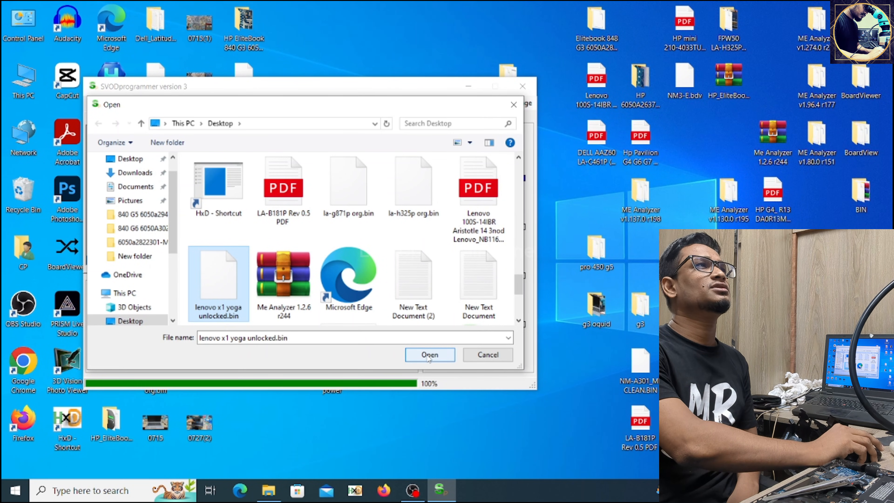
pyautogui.click(430, 354)
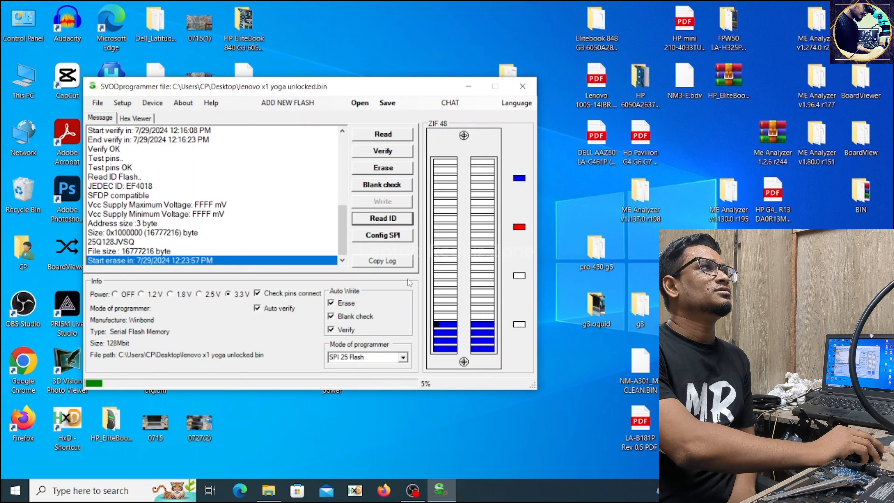
pyautogui.moveTo(313, 42)
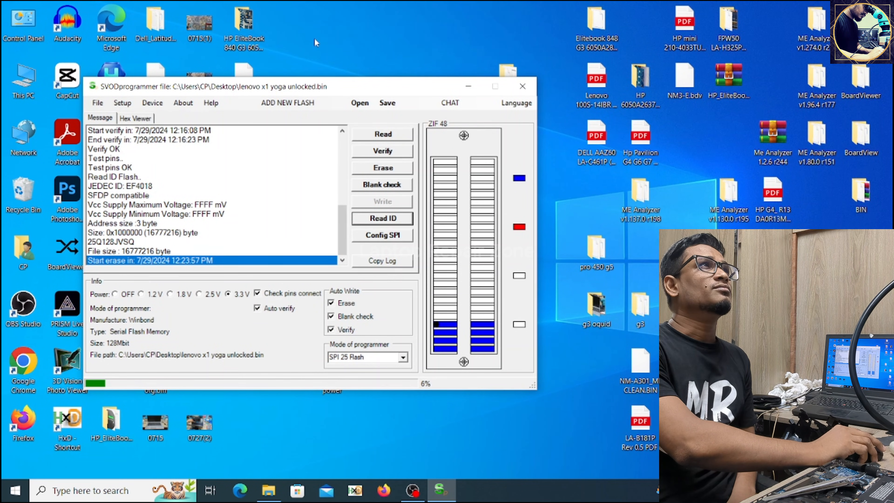
pyautogui.moveTo(222, 239)
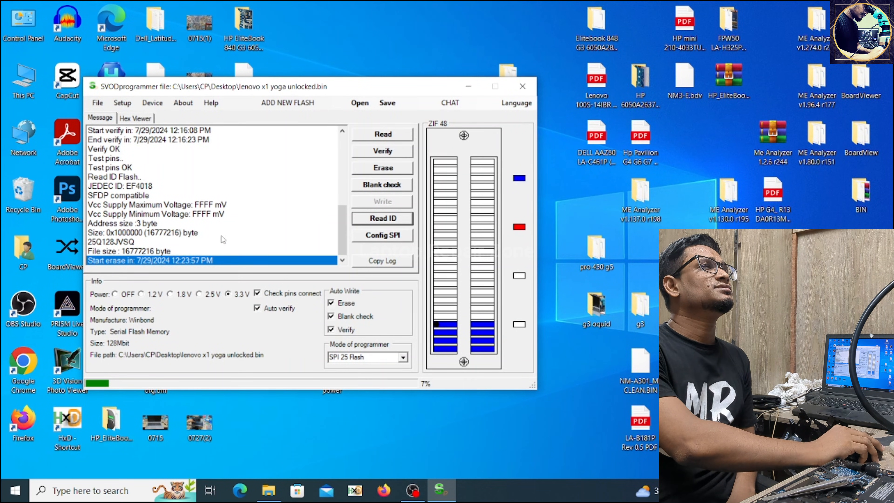